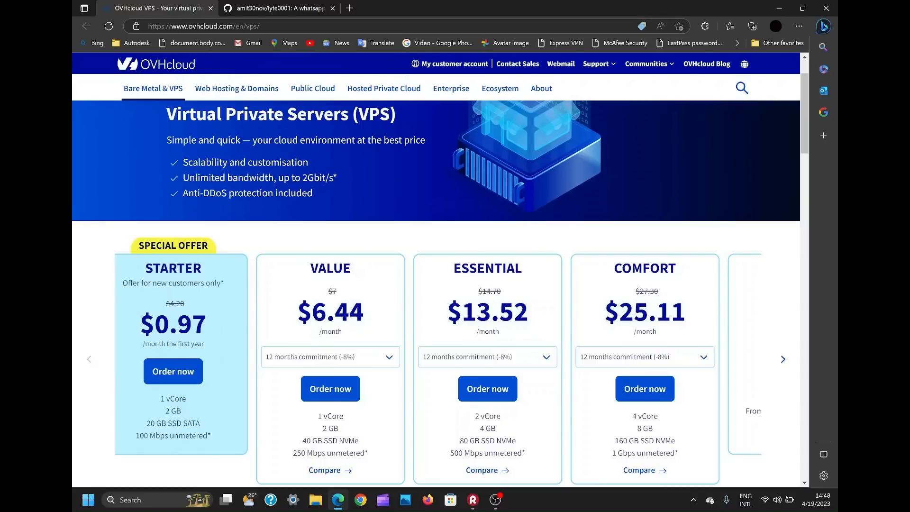
Visit the hosting site's customer sign-in page, then return to the VPS pricing page.
left_click(217, 26)
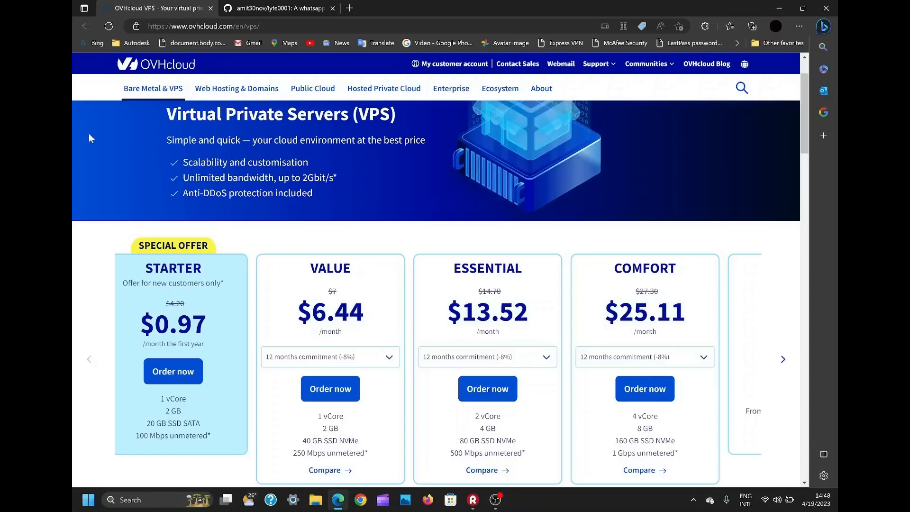
mouse_move(462, 68)
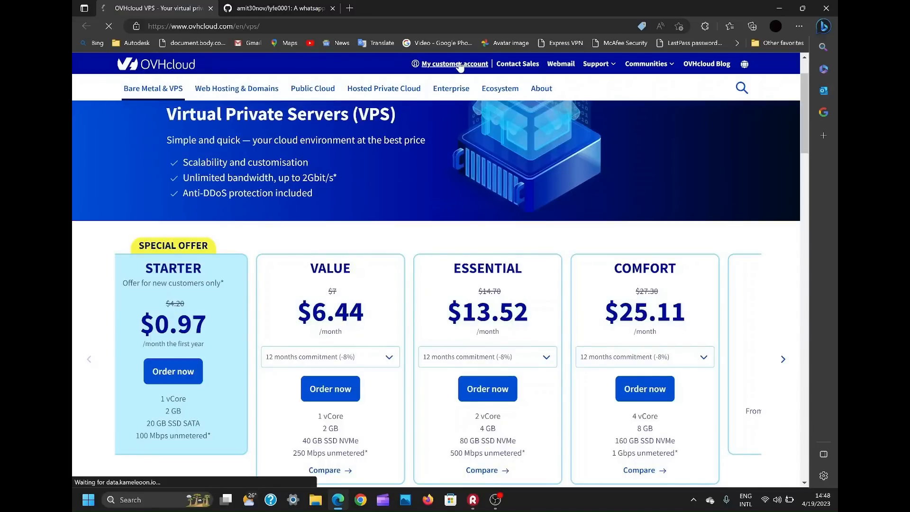
left_click(455, 63)
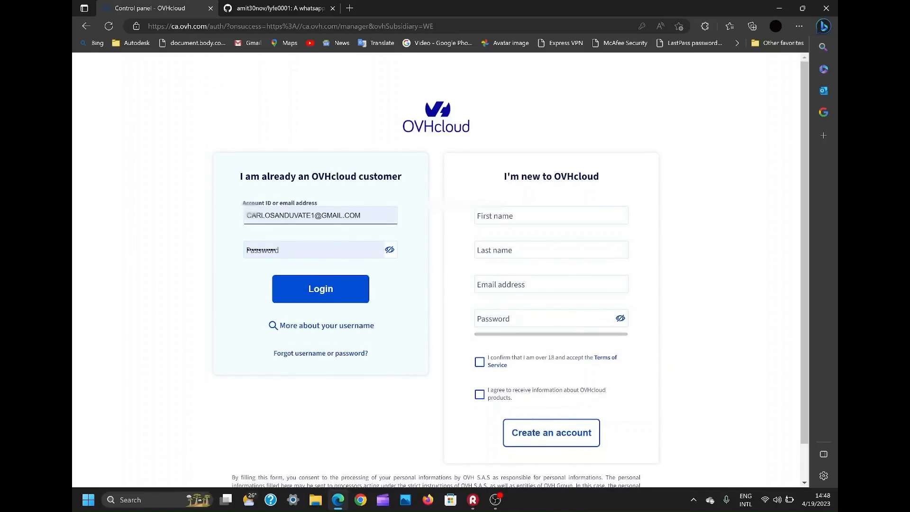
mouse_move(538, 376)
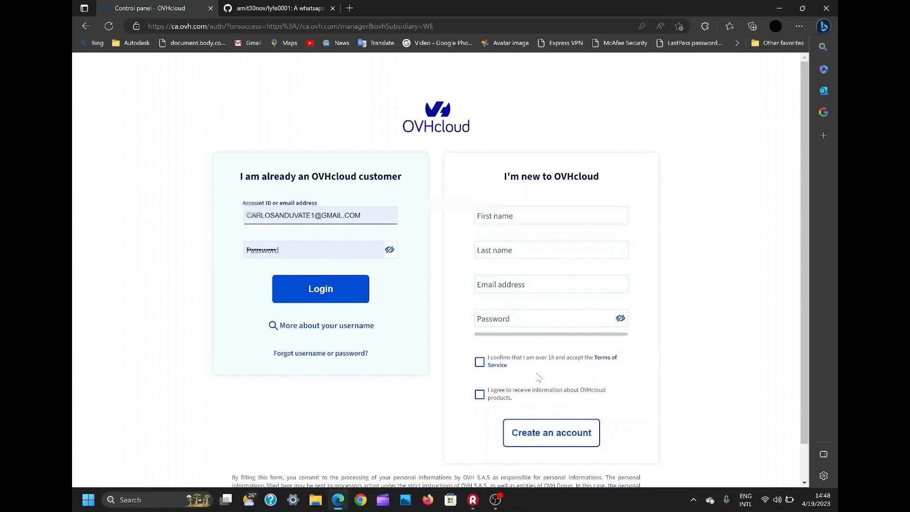
left_click(551, 432)
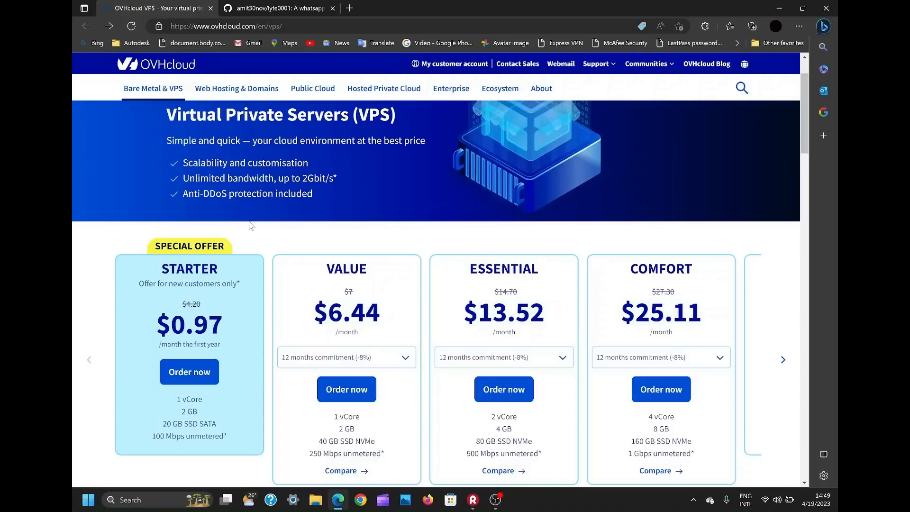
mouse_move(366, 47)
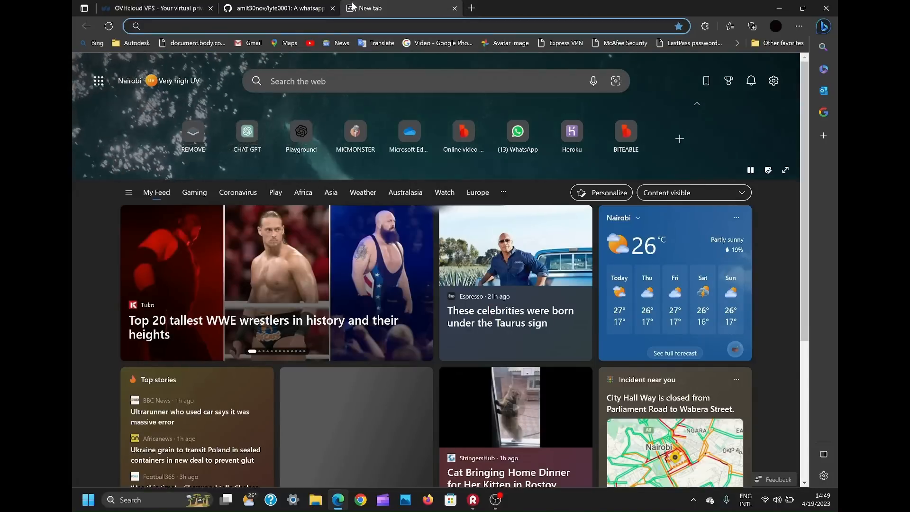
Search Bing for 'putty download' and open the putty.org result.
type("putty download")
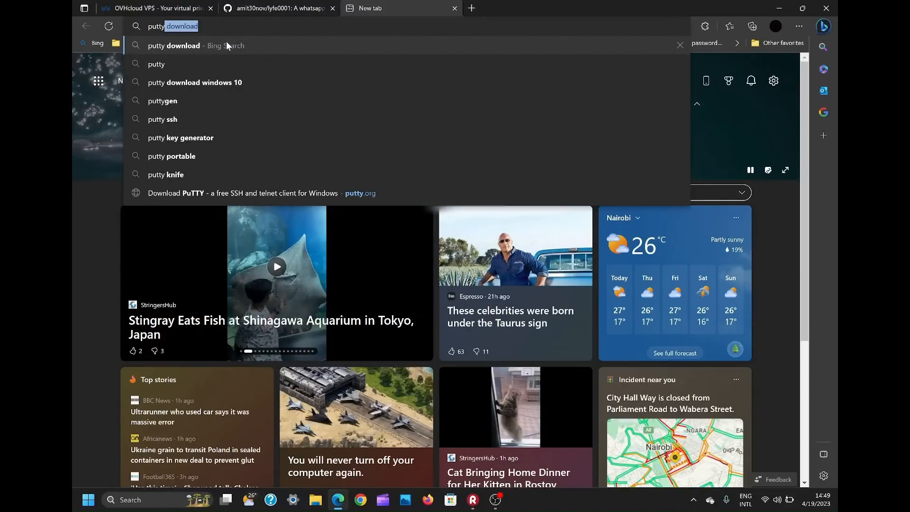
key("Enter")
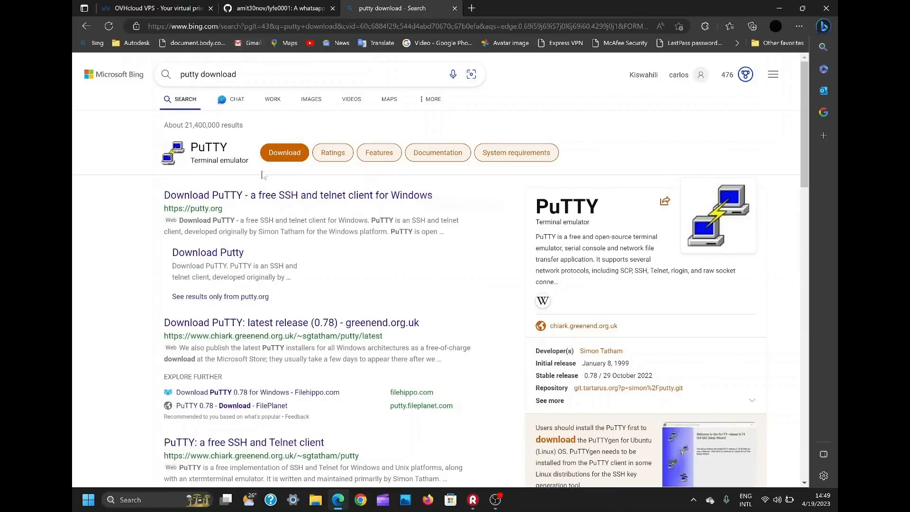
mouse_move(289, 198)
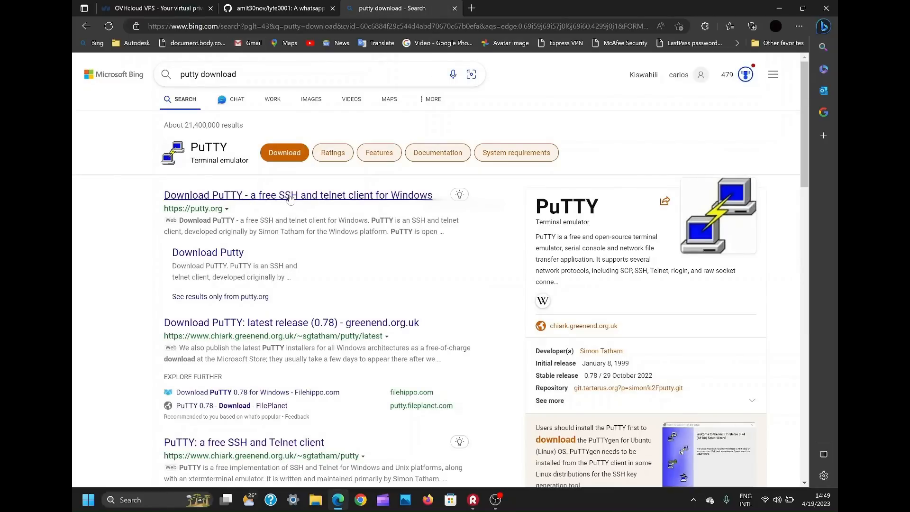
left_click(289, 194)
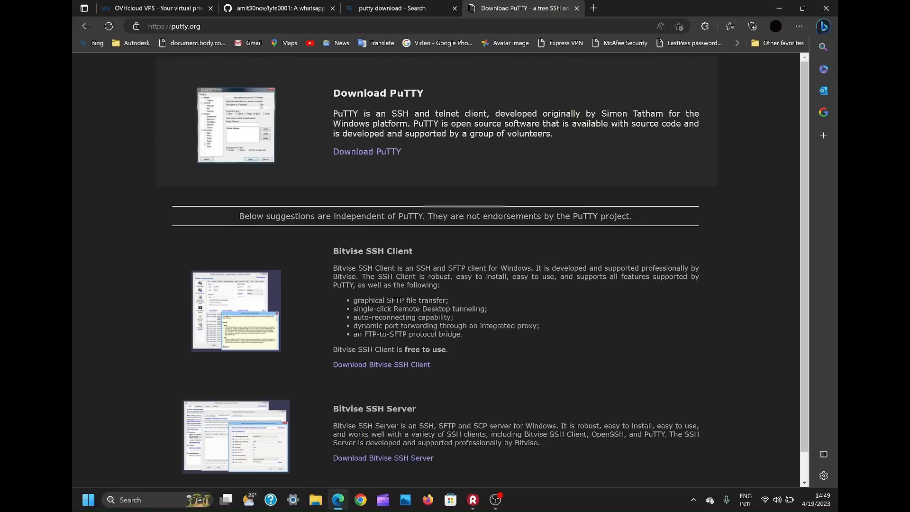
mouse_move(470, 145)
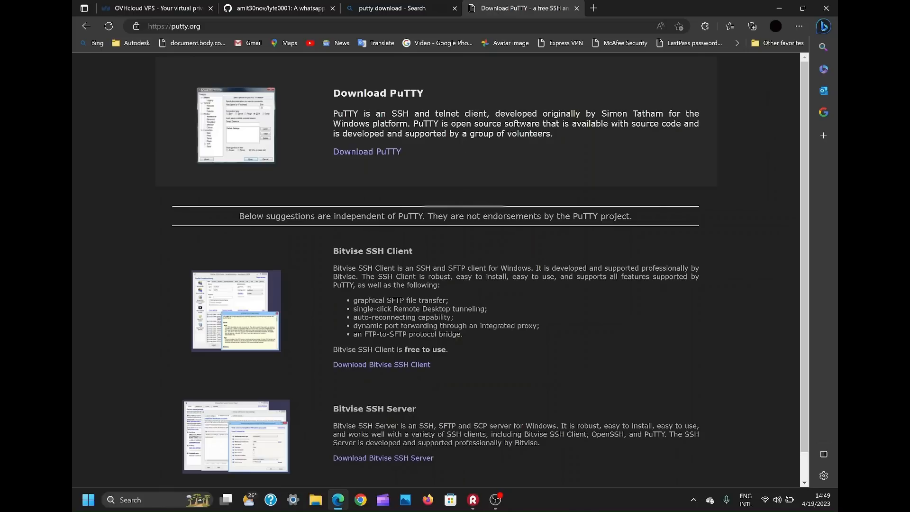
mouse_move(372, 156)
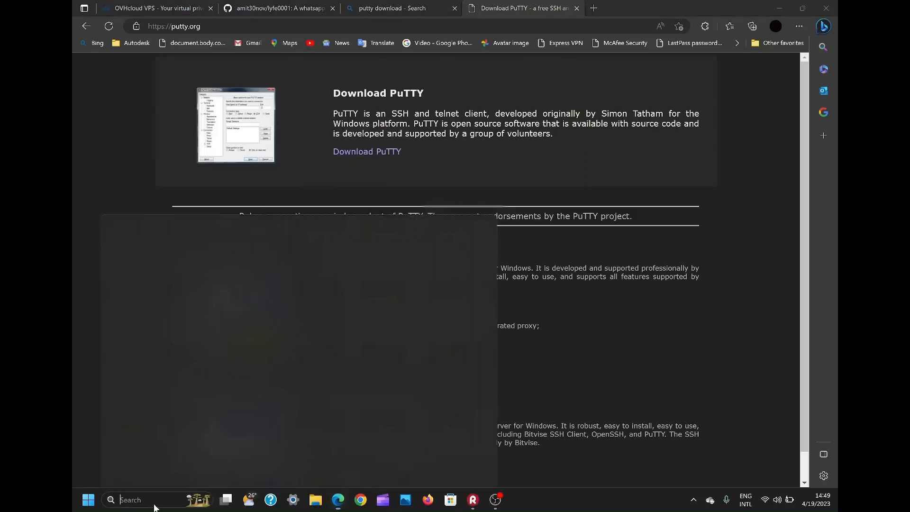
Find 'putty' in the Start menu search and launch the PuTTY app.
type("putty")
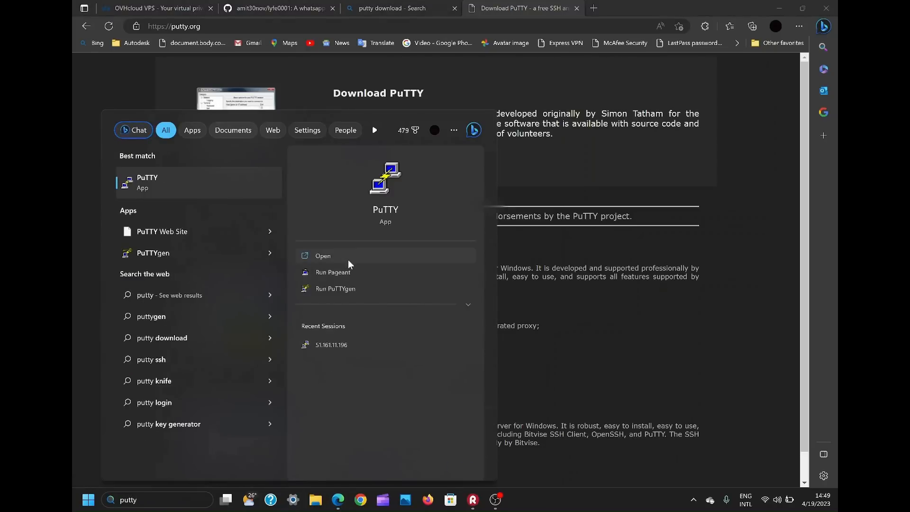
left_click(322, 255)
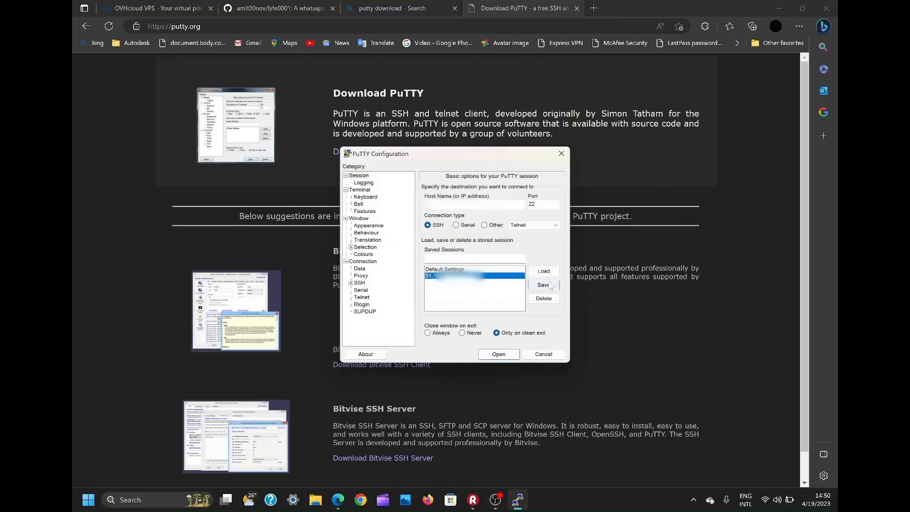
Load the saved server session and open the SSH connection to the Ubuntu VPS.
left_click(543, 270)
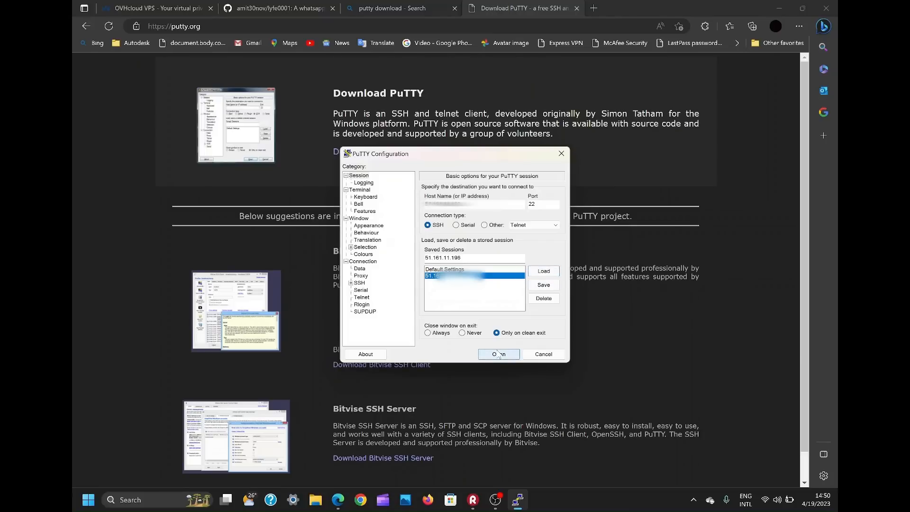
left_click(498, 354)
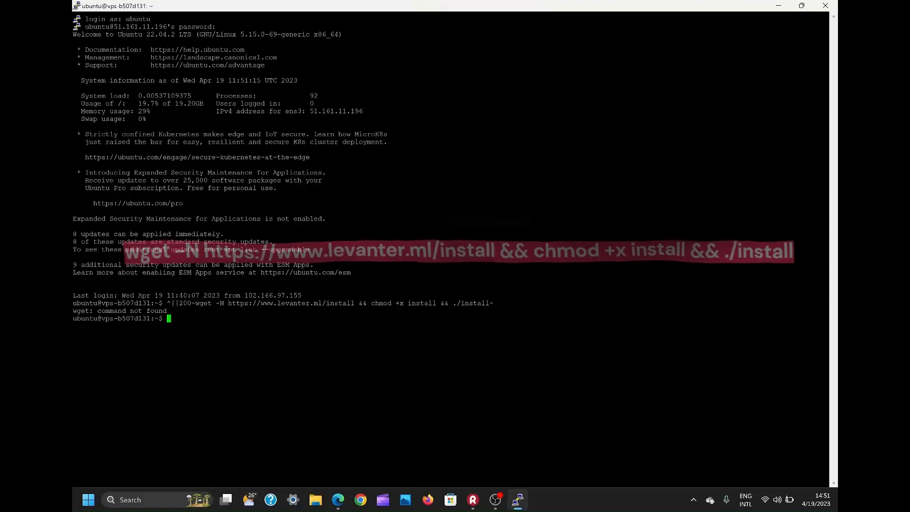
type("wget -N https://www.levanter.ml/install && chmod +x install && ./install")
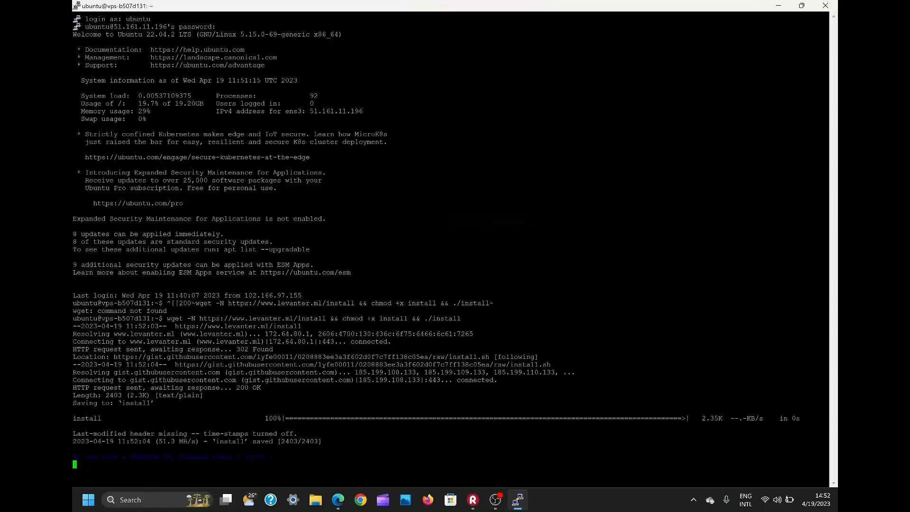
type("y")
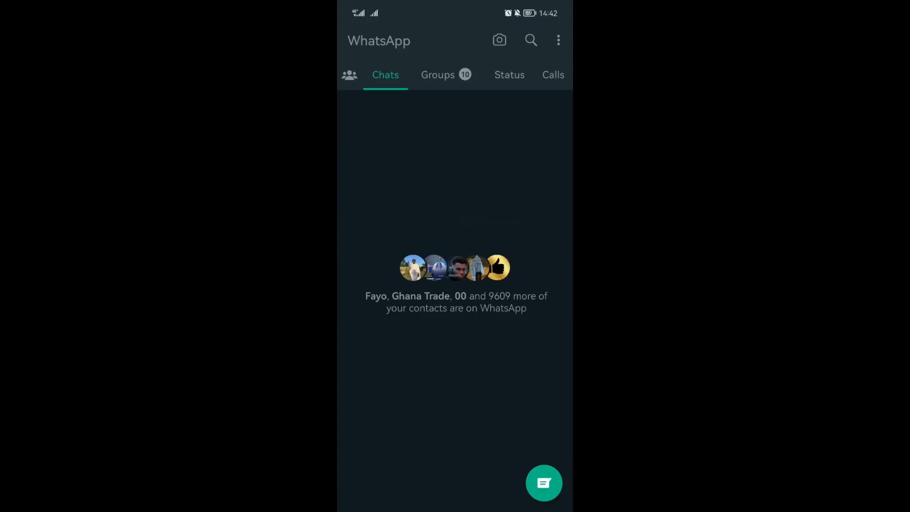
Link a new device from WhatsApp's Linked devices page by scanning the bot's QR code.
left_click(559, 40)
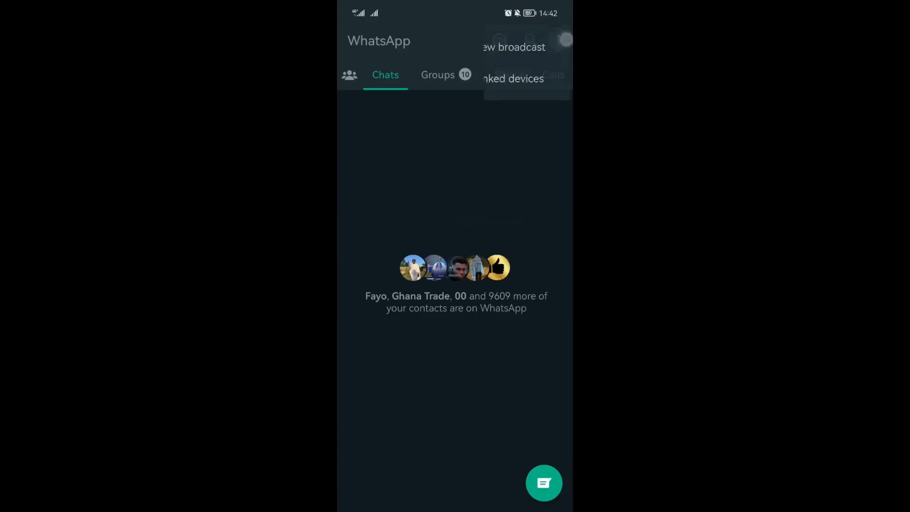
left_click(513, 78)
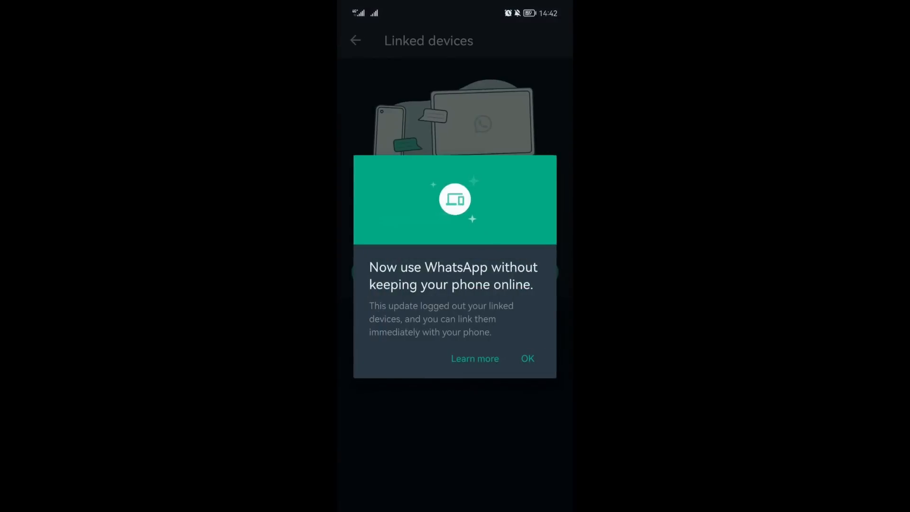
left_click(527, 358)
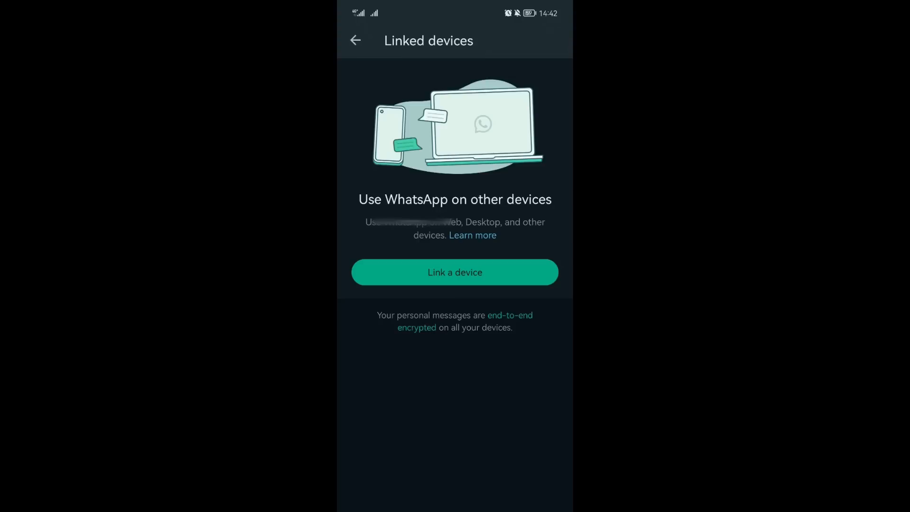
left_click(454, 272)
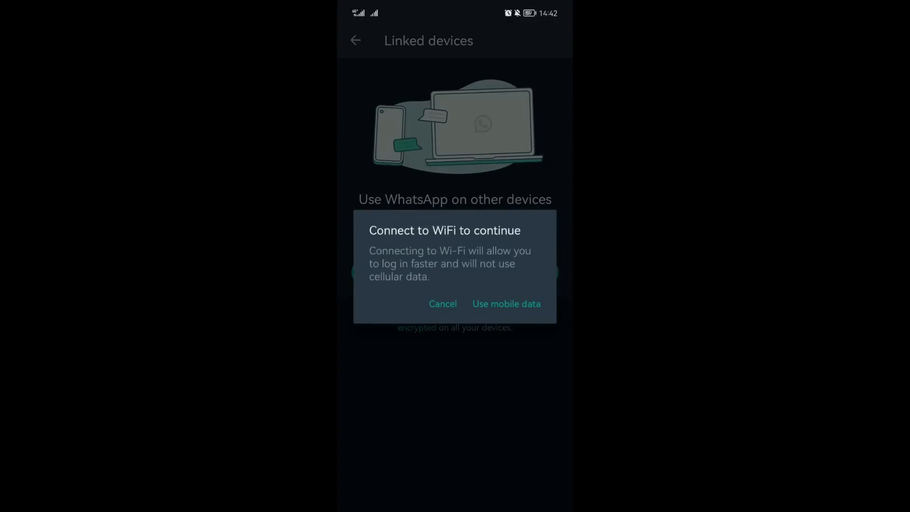
left_click(506, 303)
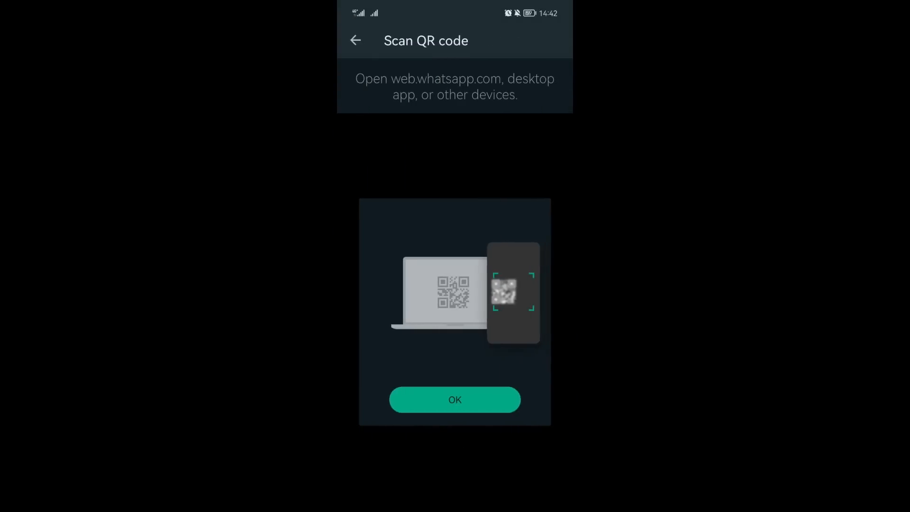
left_click(455, 400)
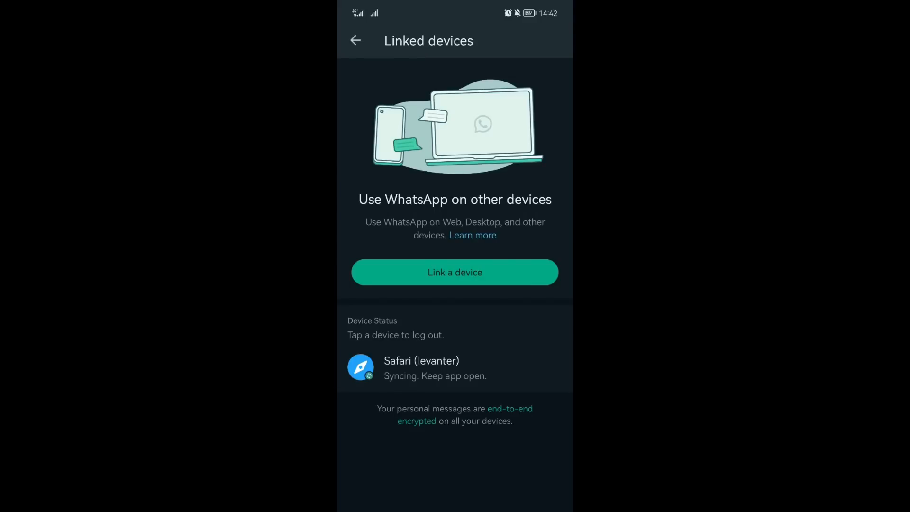
left_click(355, 40)
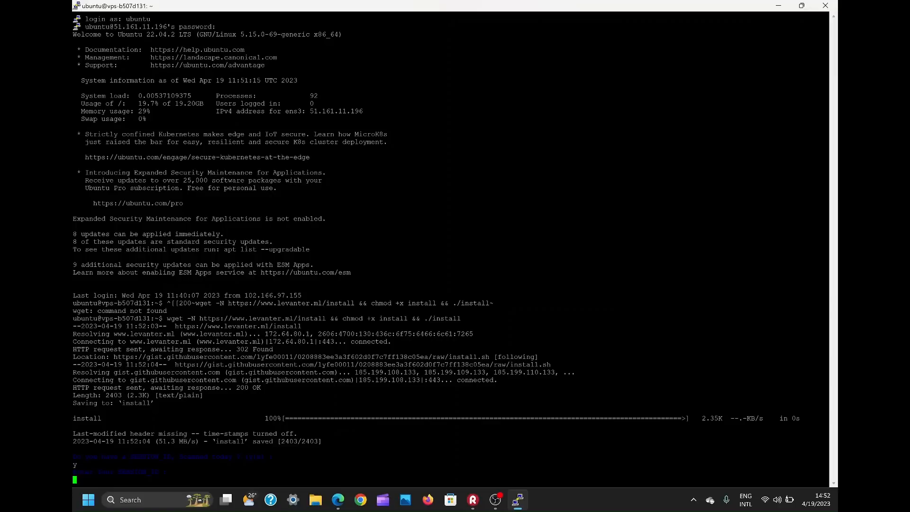
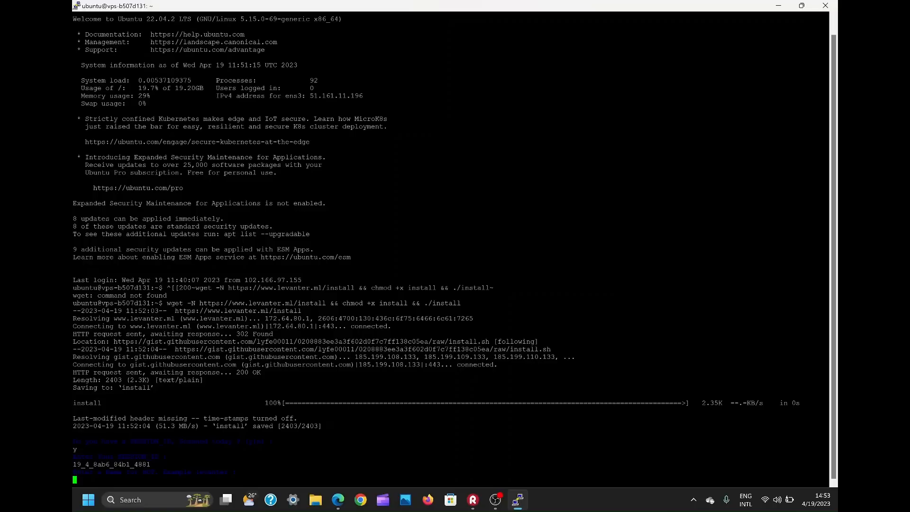
Name the bot CARLOS so the script installs pm2, clones and starts it.
type("CAR")
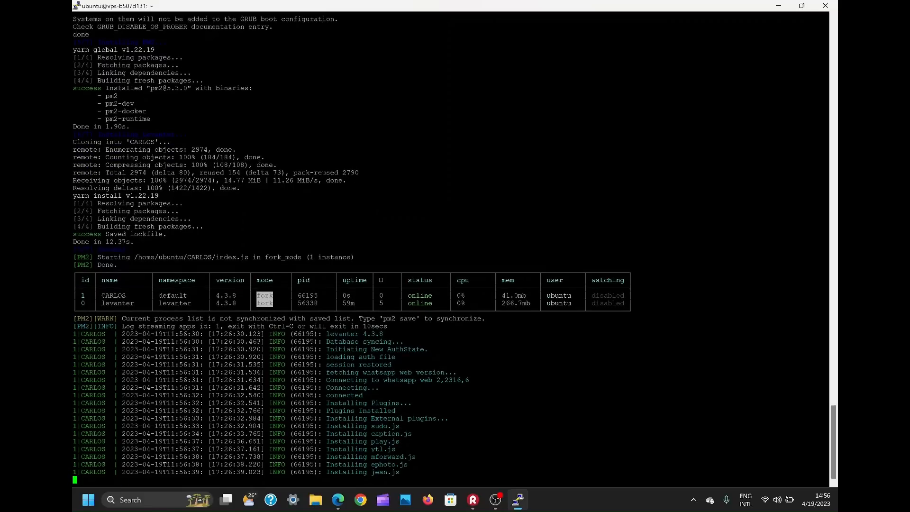
Scroll the CARLOS startup log to follow plugin installation up to find.js.
scroll("down", 3)
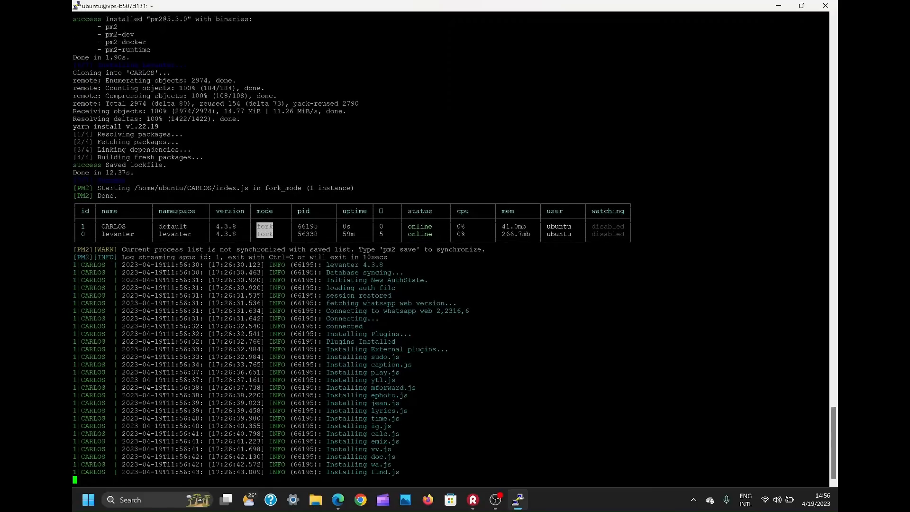
scroll("down", 3)
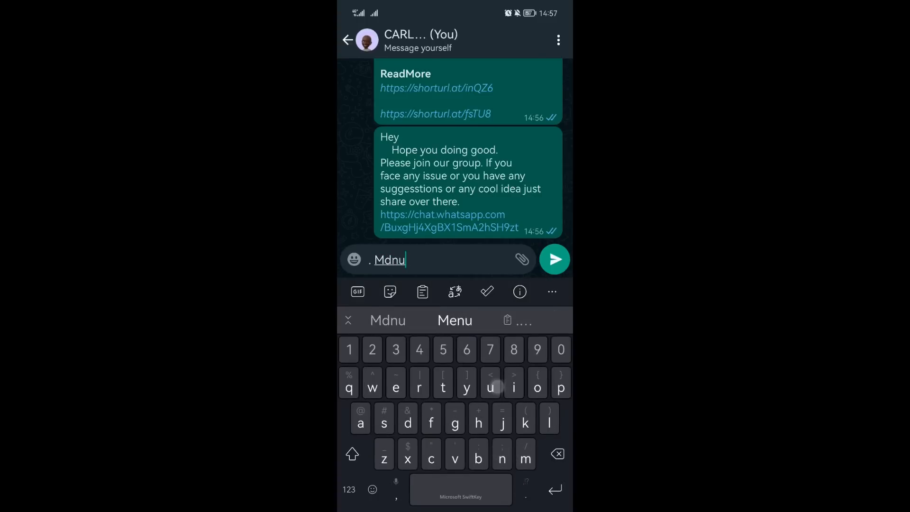
Send .Menu, scroll through the LEVANTER command list, then send .Alive.
left_click(554, 260)
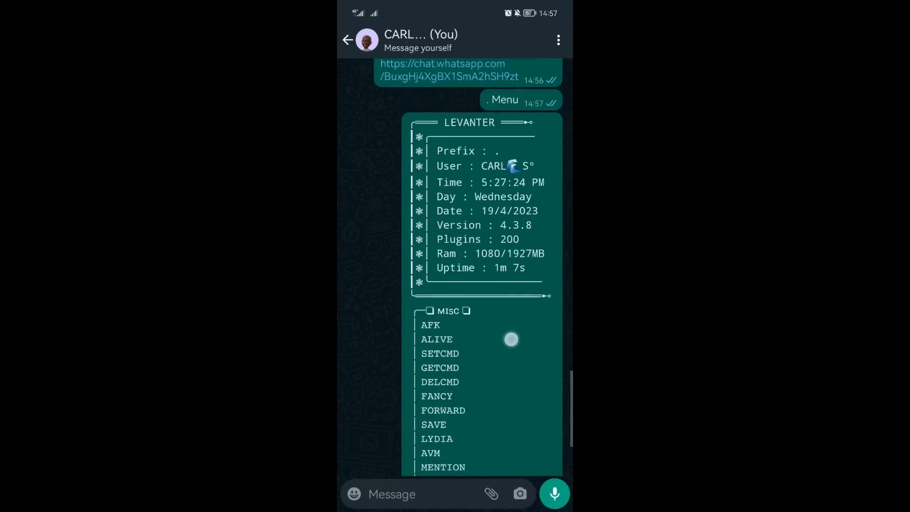
scroll("down", 3)
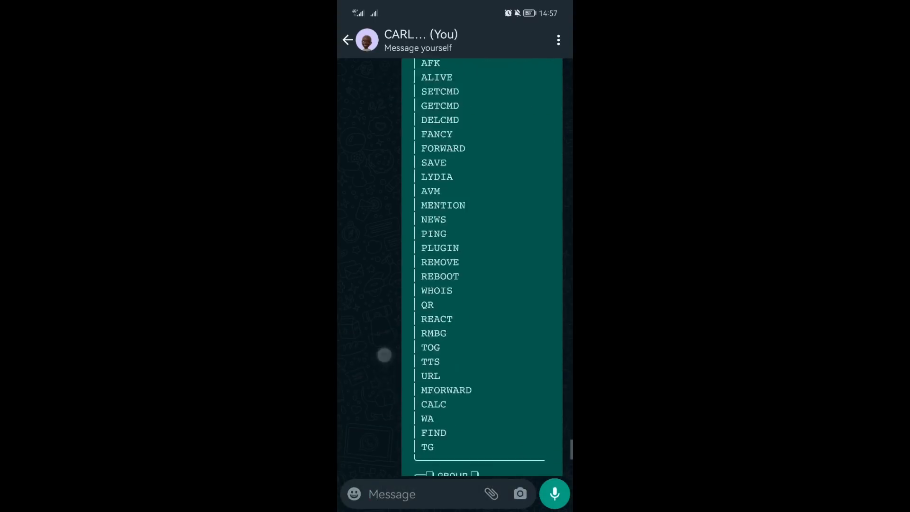
scroll("down", 3)
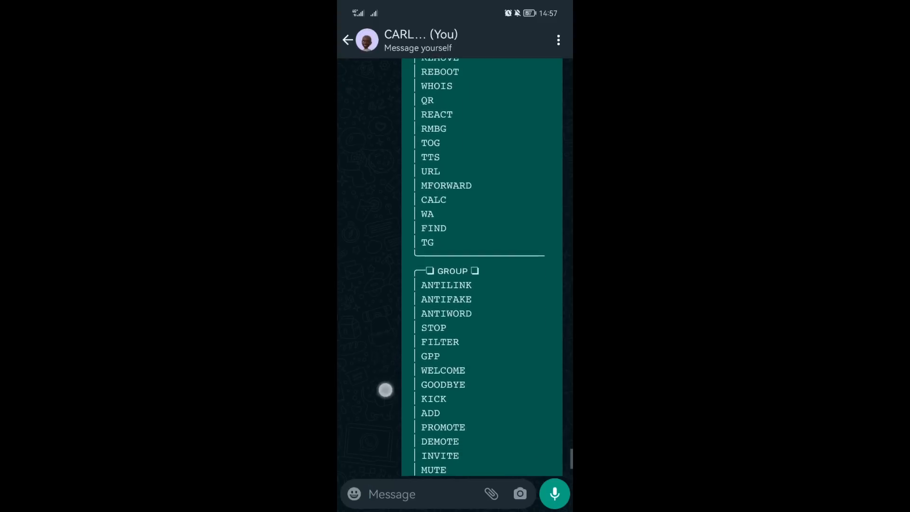
scroll("down", 3)
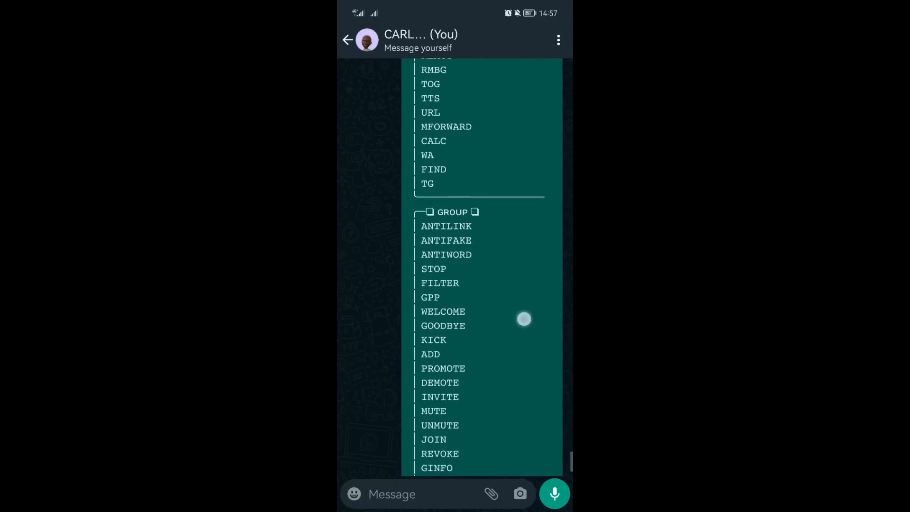
scroll("down", 3)
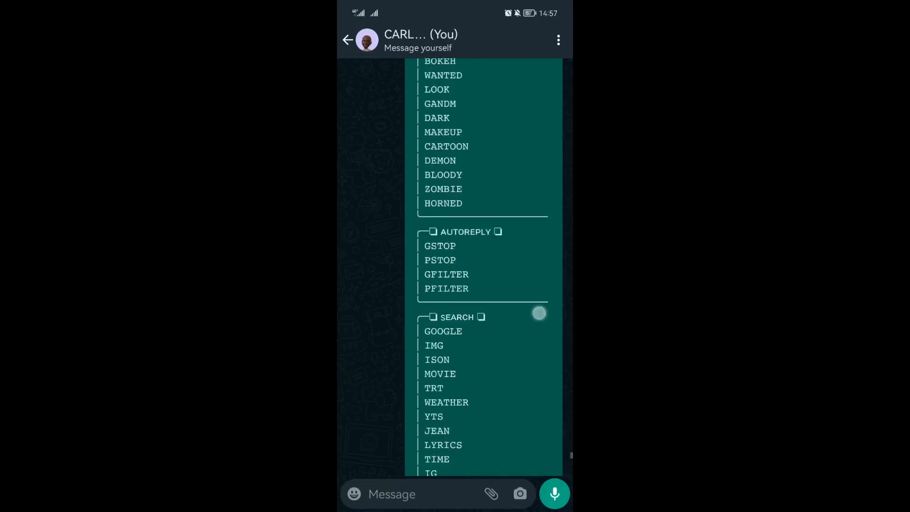
scroll("down", 3)
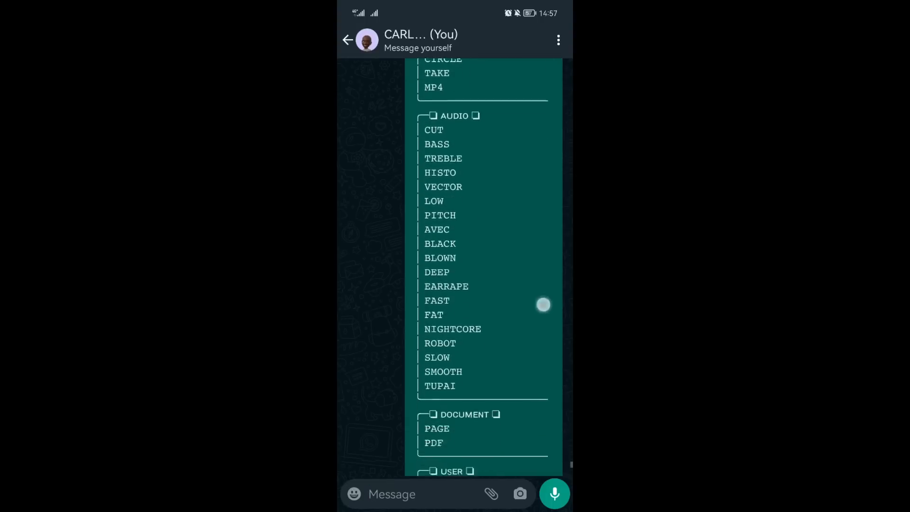
scroll("down", 3)
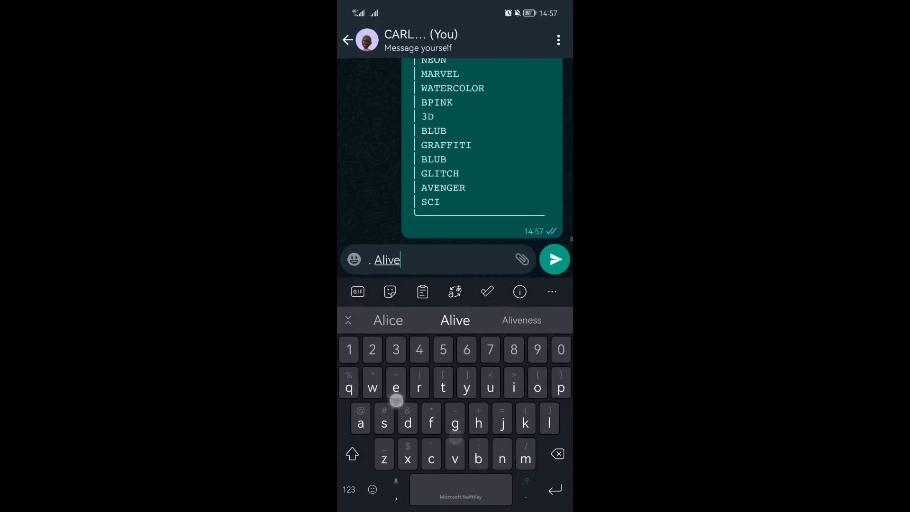
left_click(554, 259)
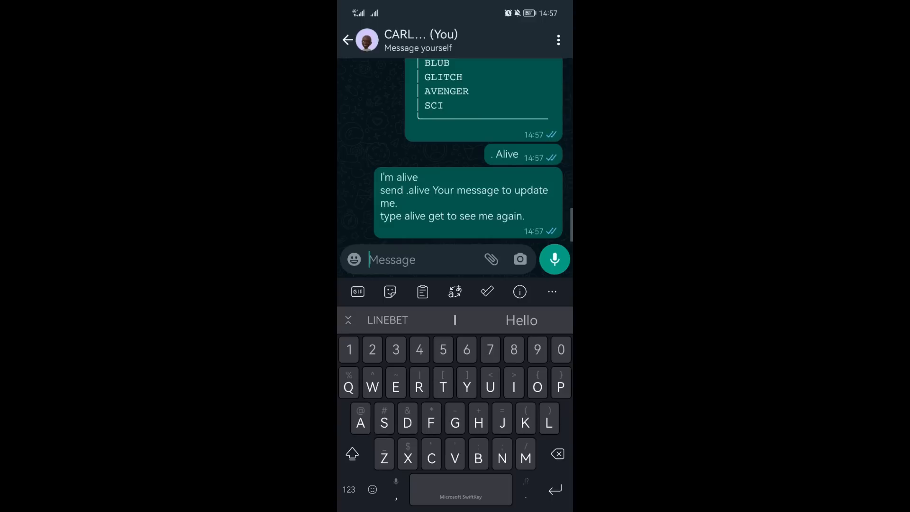